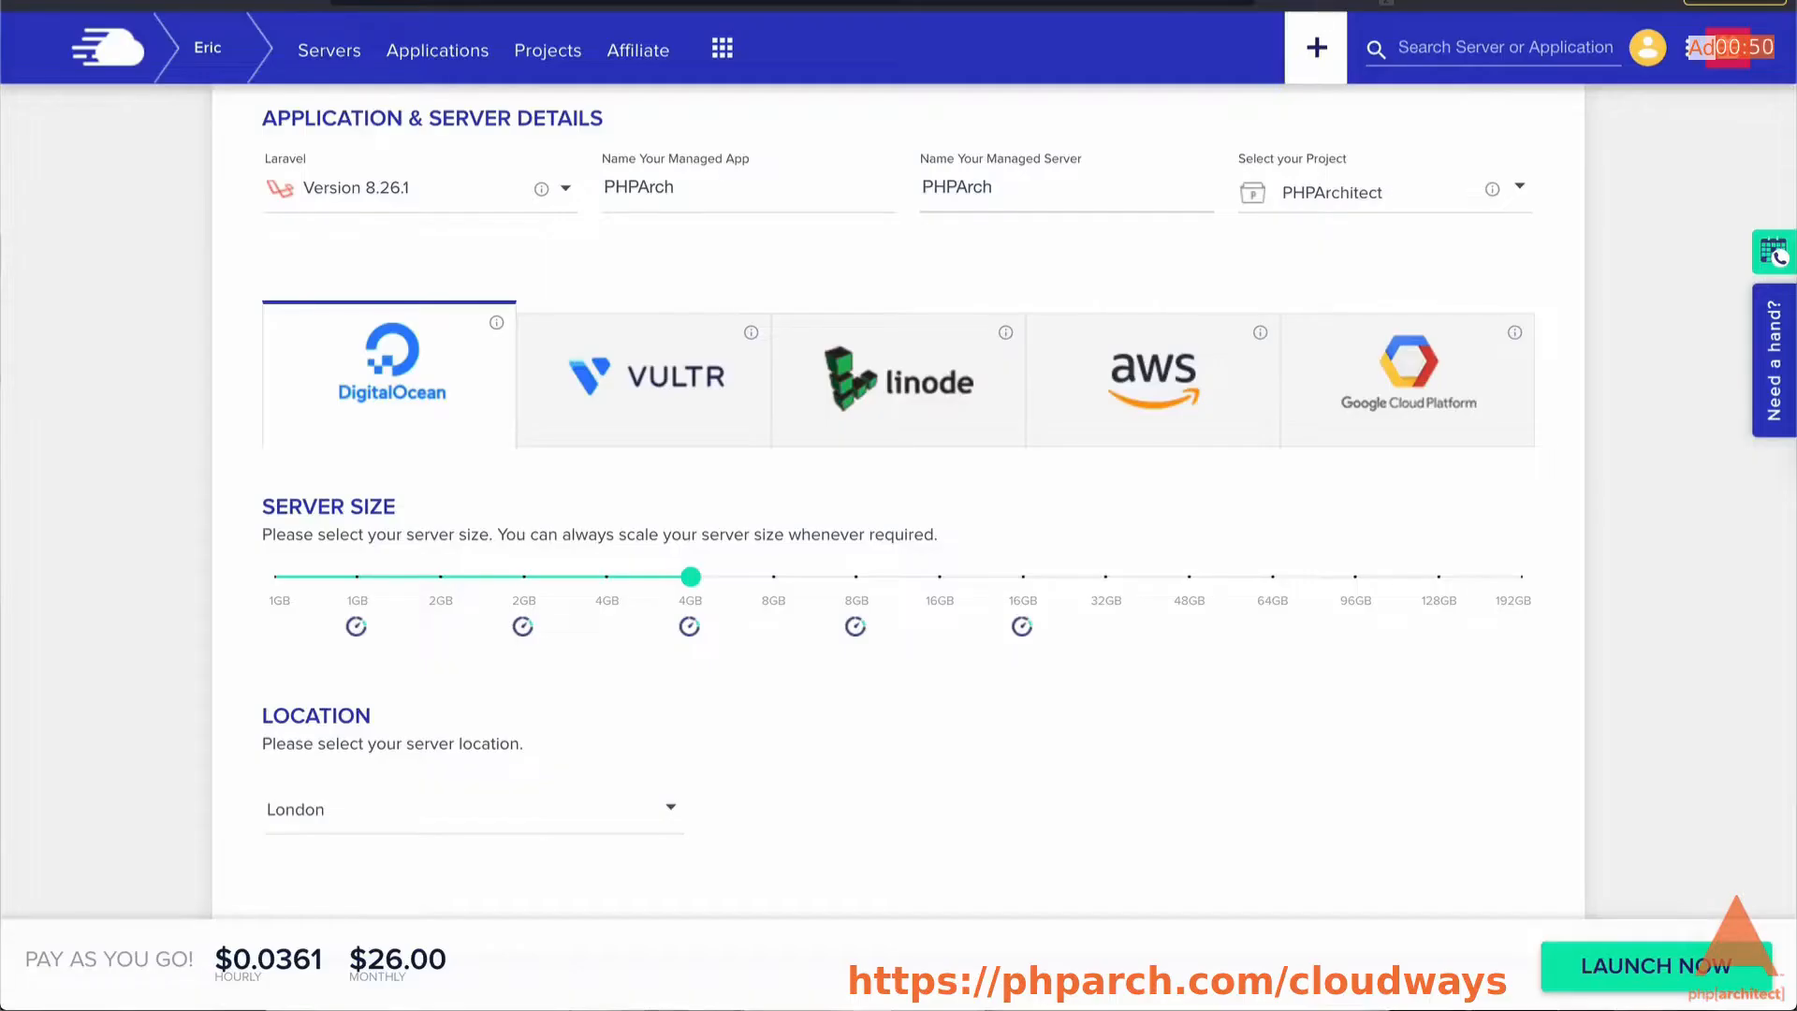
Browse Vultr and Google Cloud options, return to DigitalOcean, and choose the New York location
{"action": "left_click", "coordinate": [643, 378]}
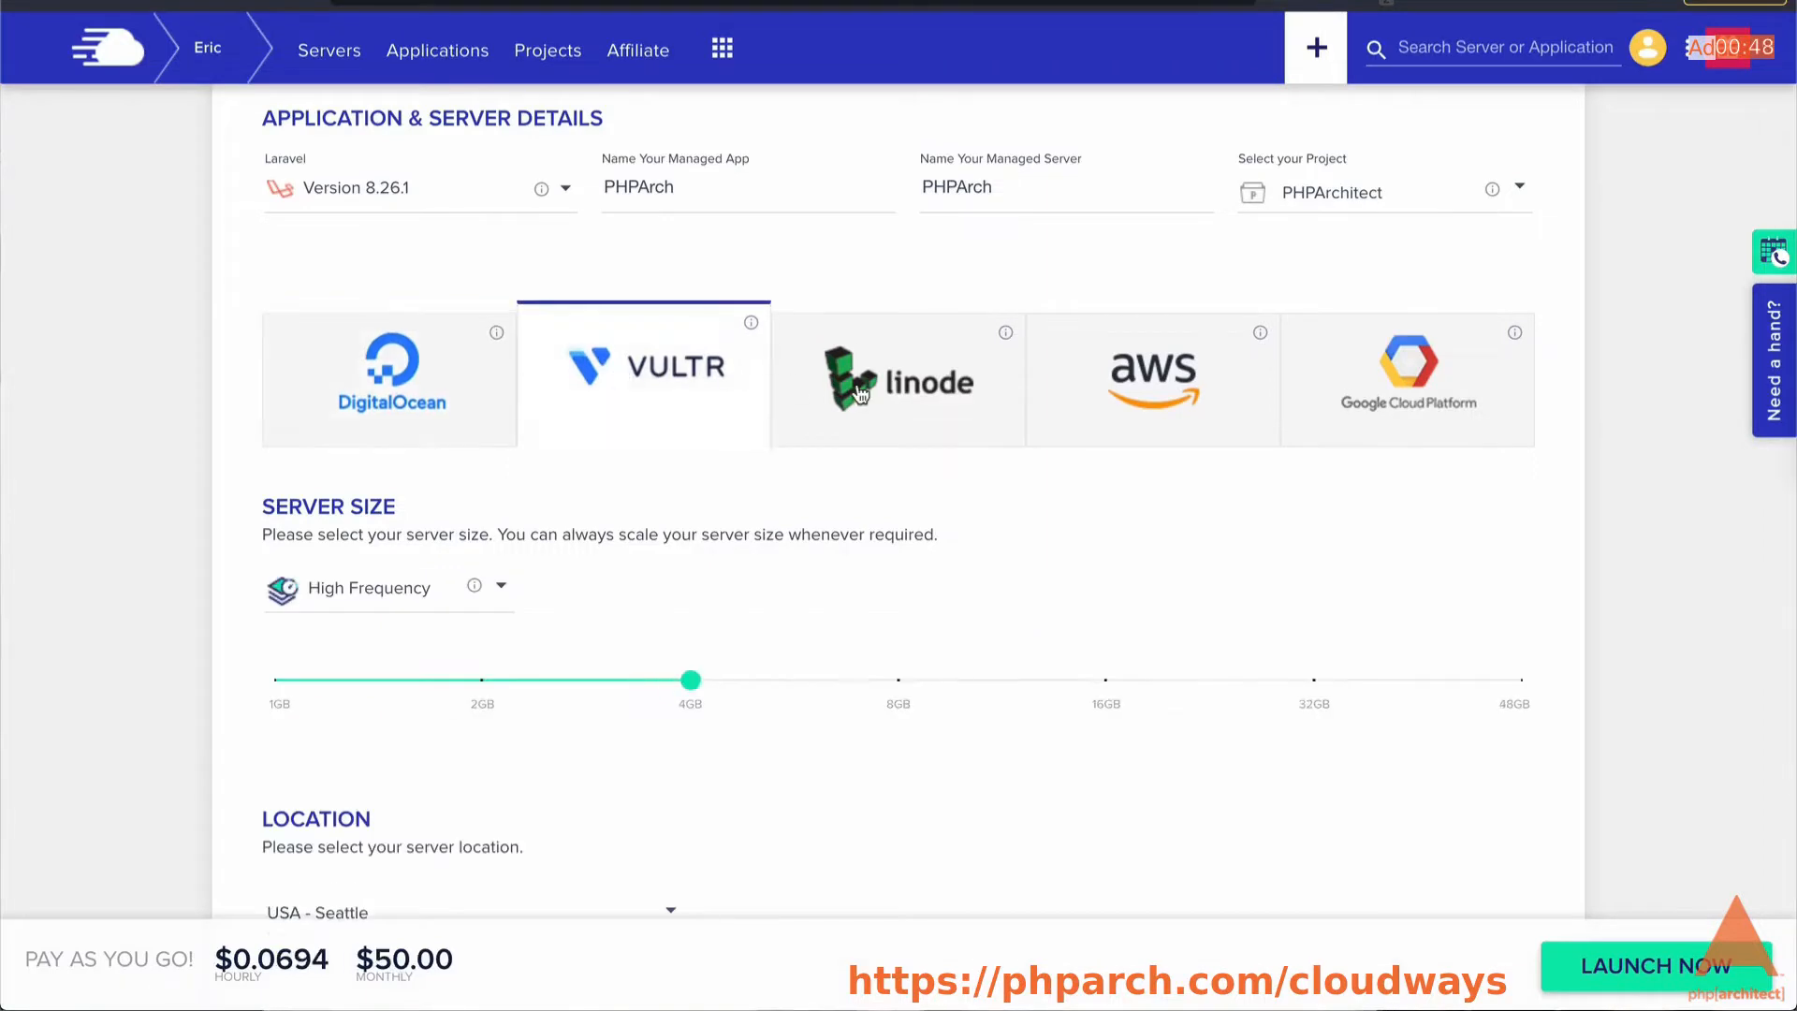
{"action": "left_click", "coordinate": [1405, 378]}
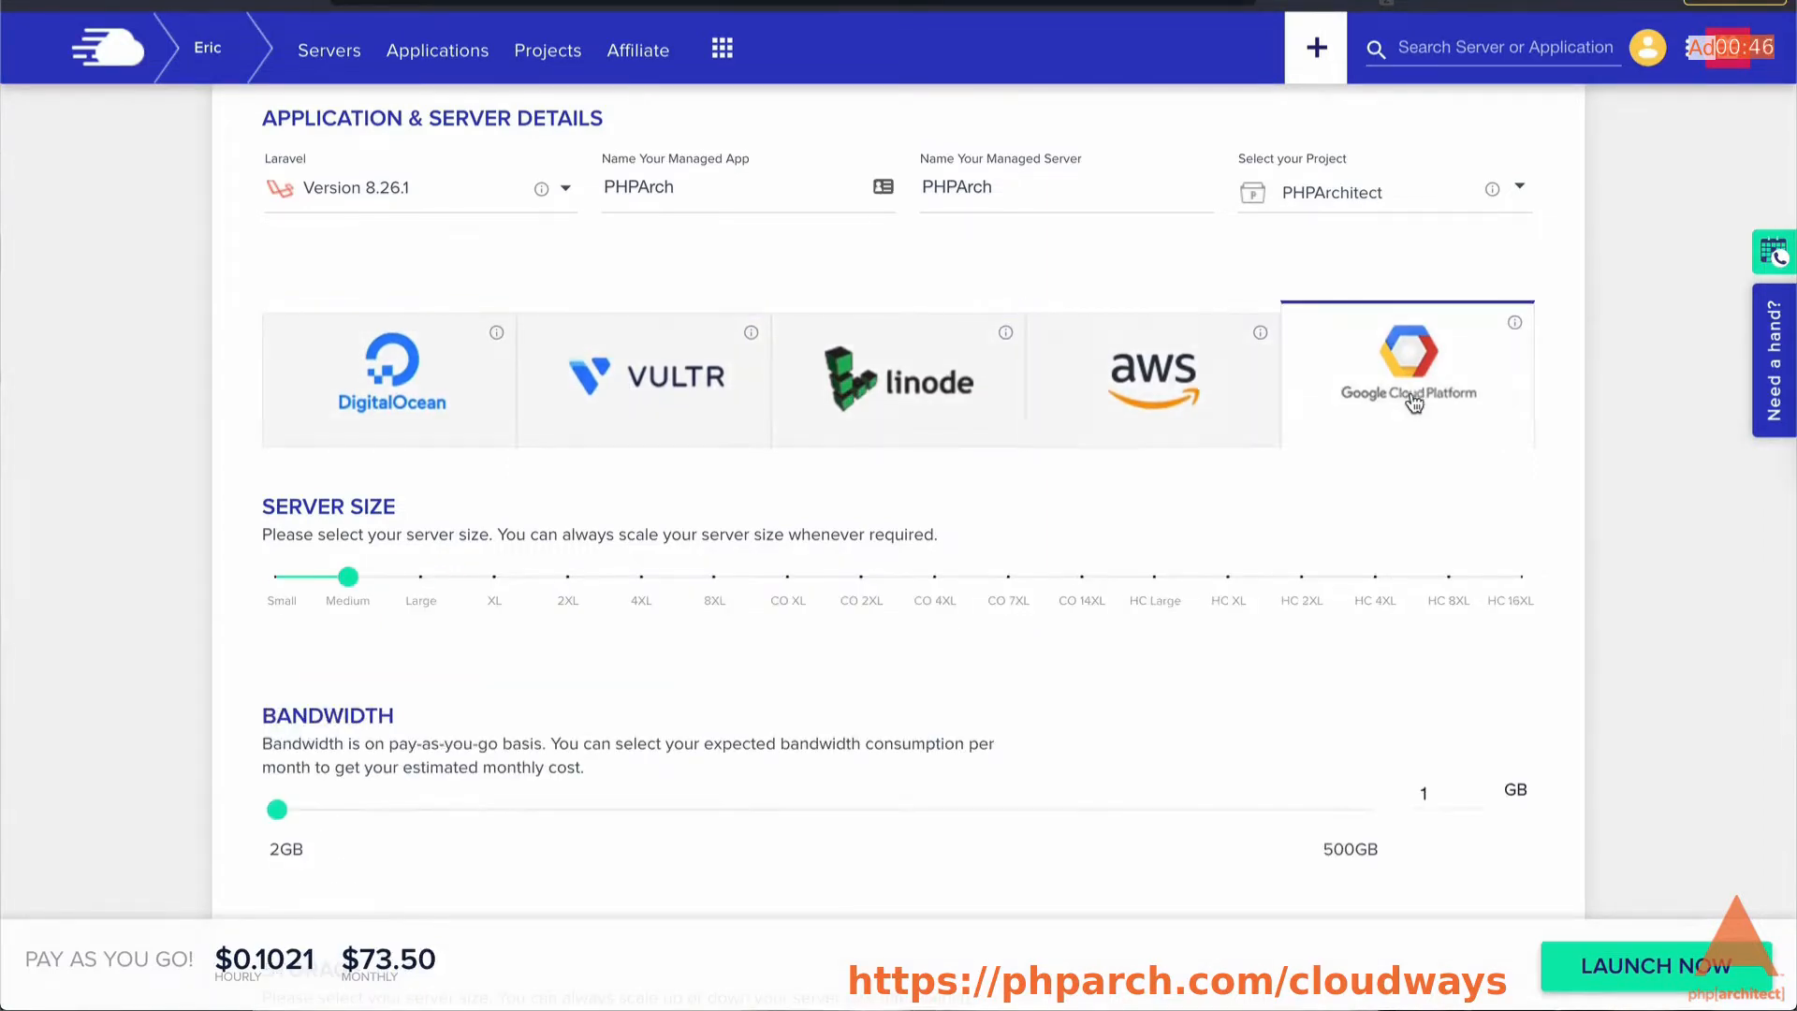
{"action": "left_click", "coordinate": [387, 378]}
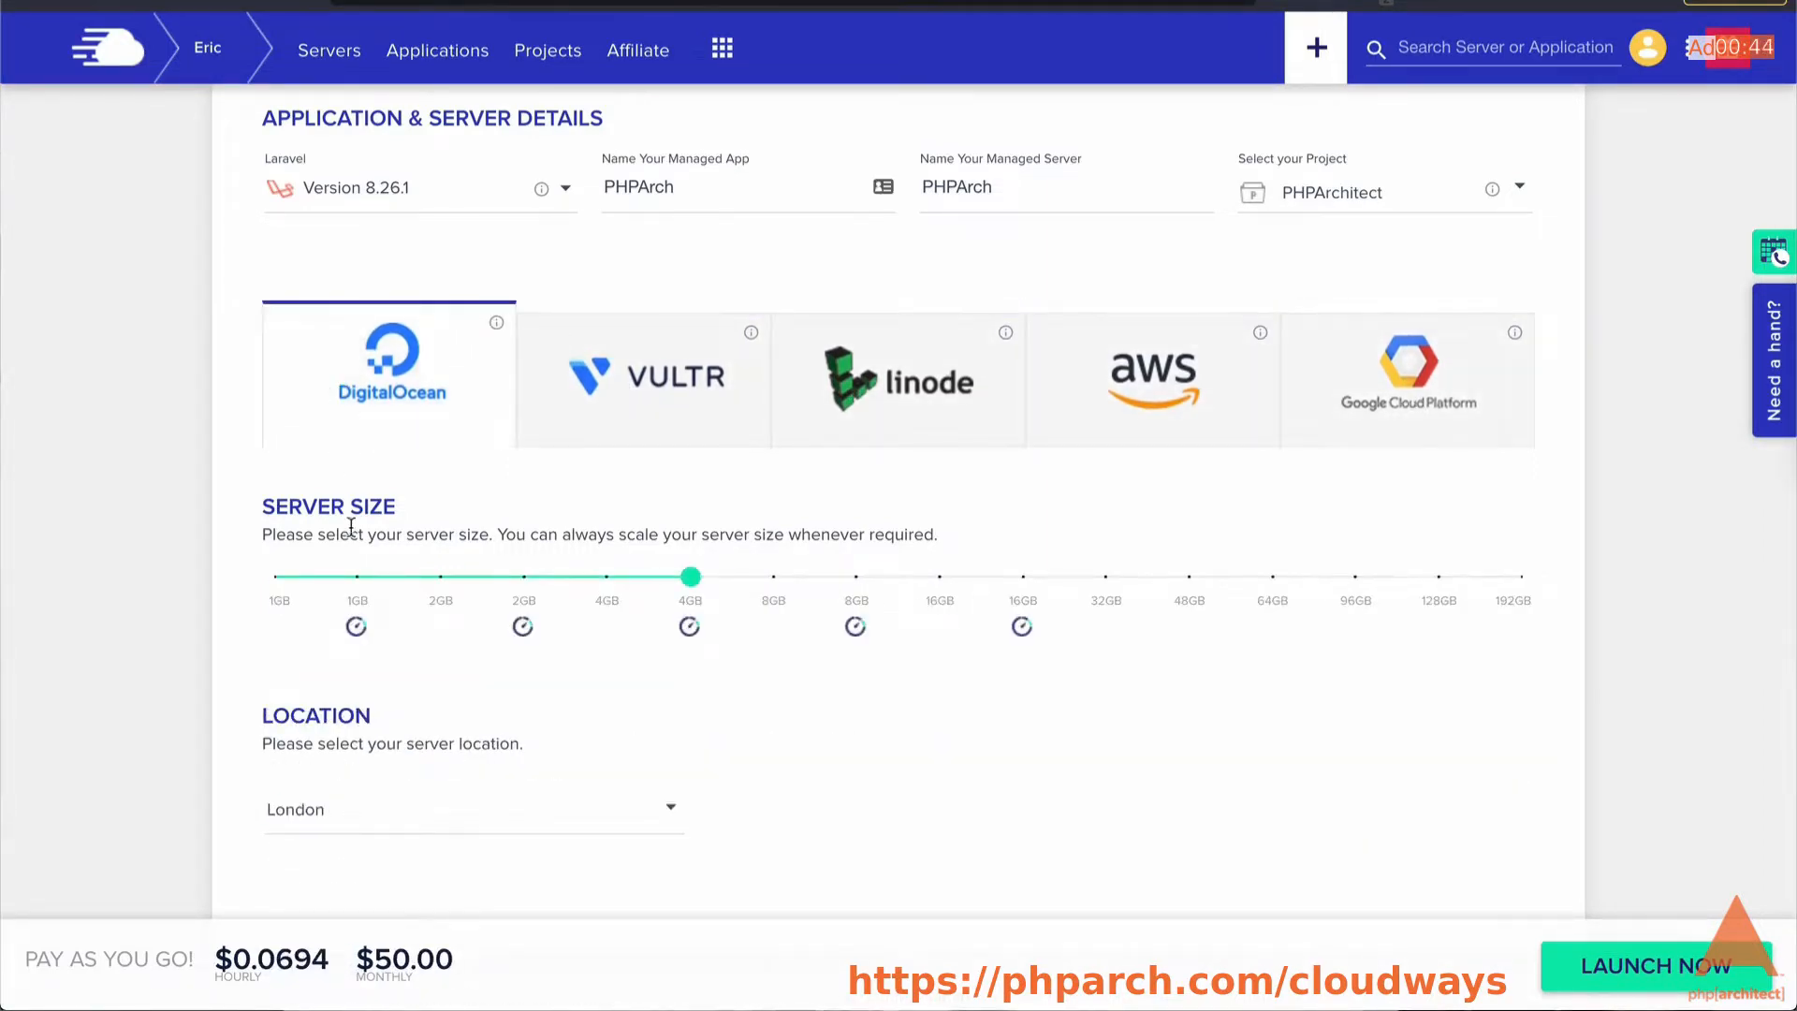
{"action": "left_click", "coordinate": [472, 809]}
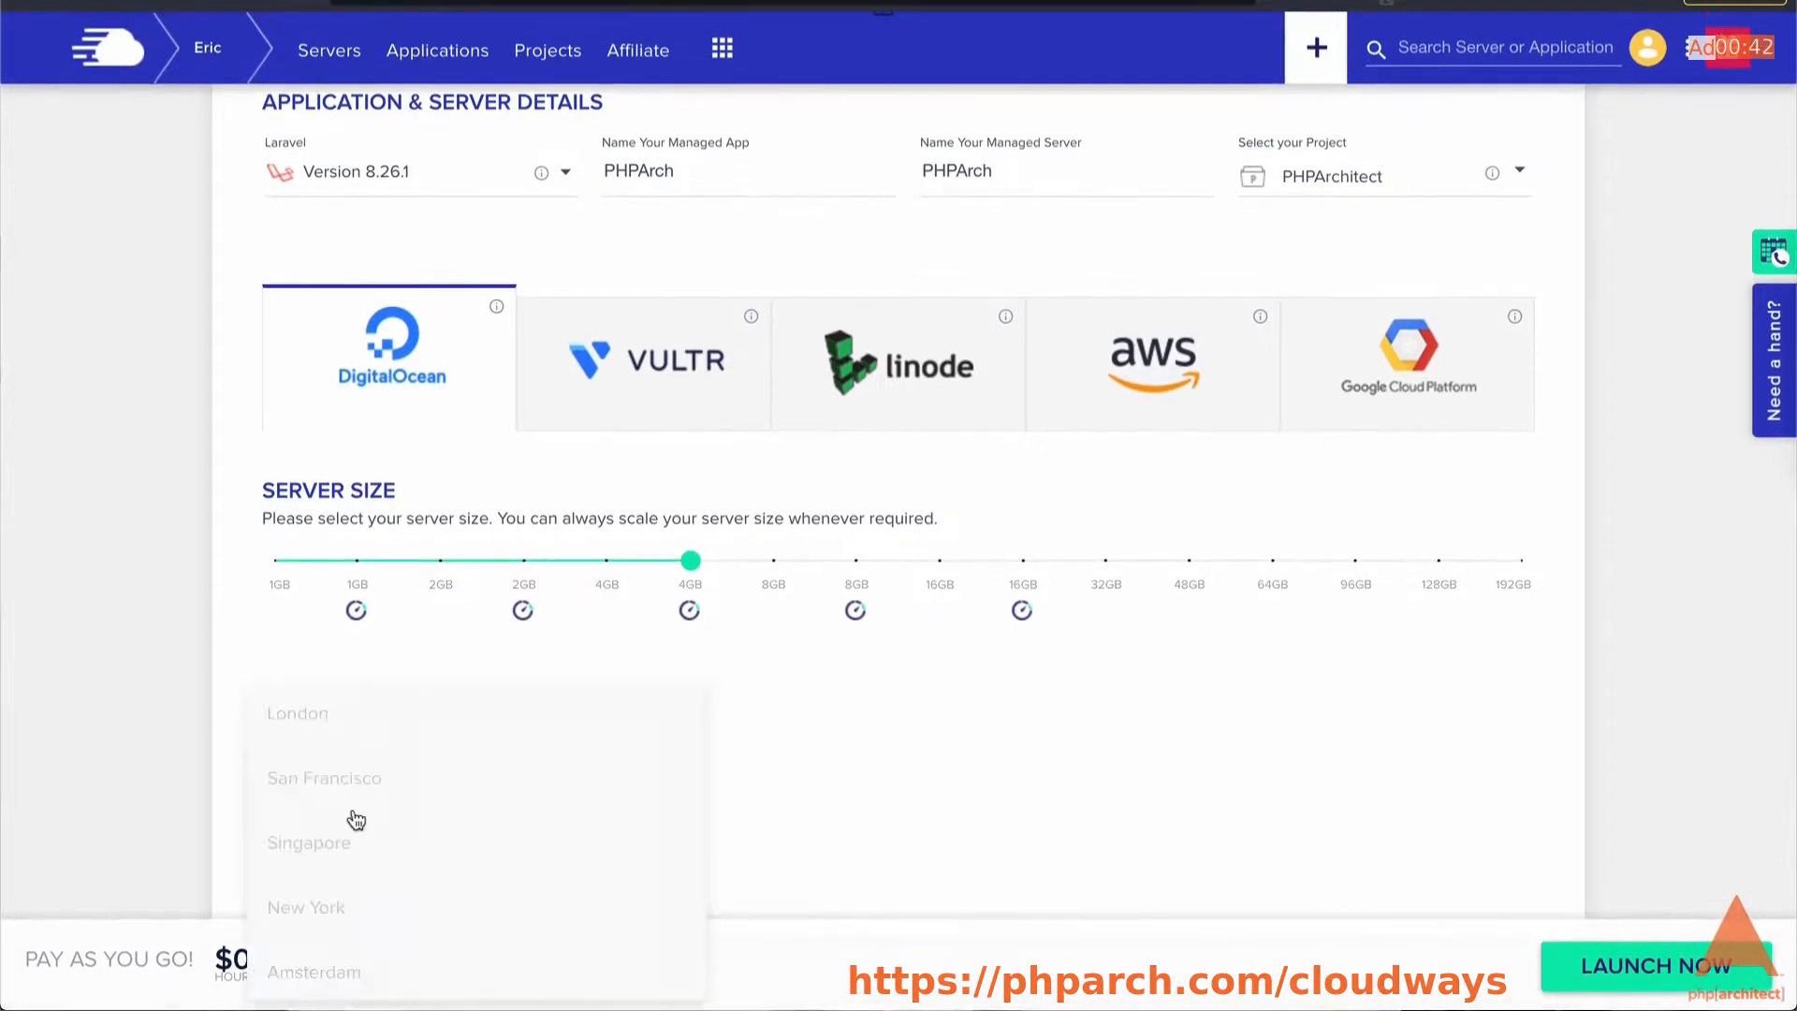
{"action": "left_click", "coordinate": [305, 907]}
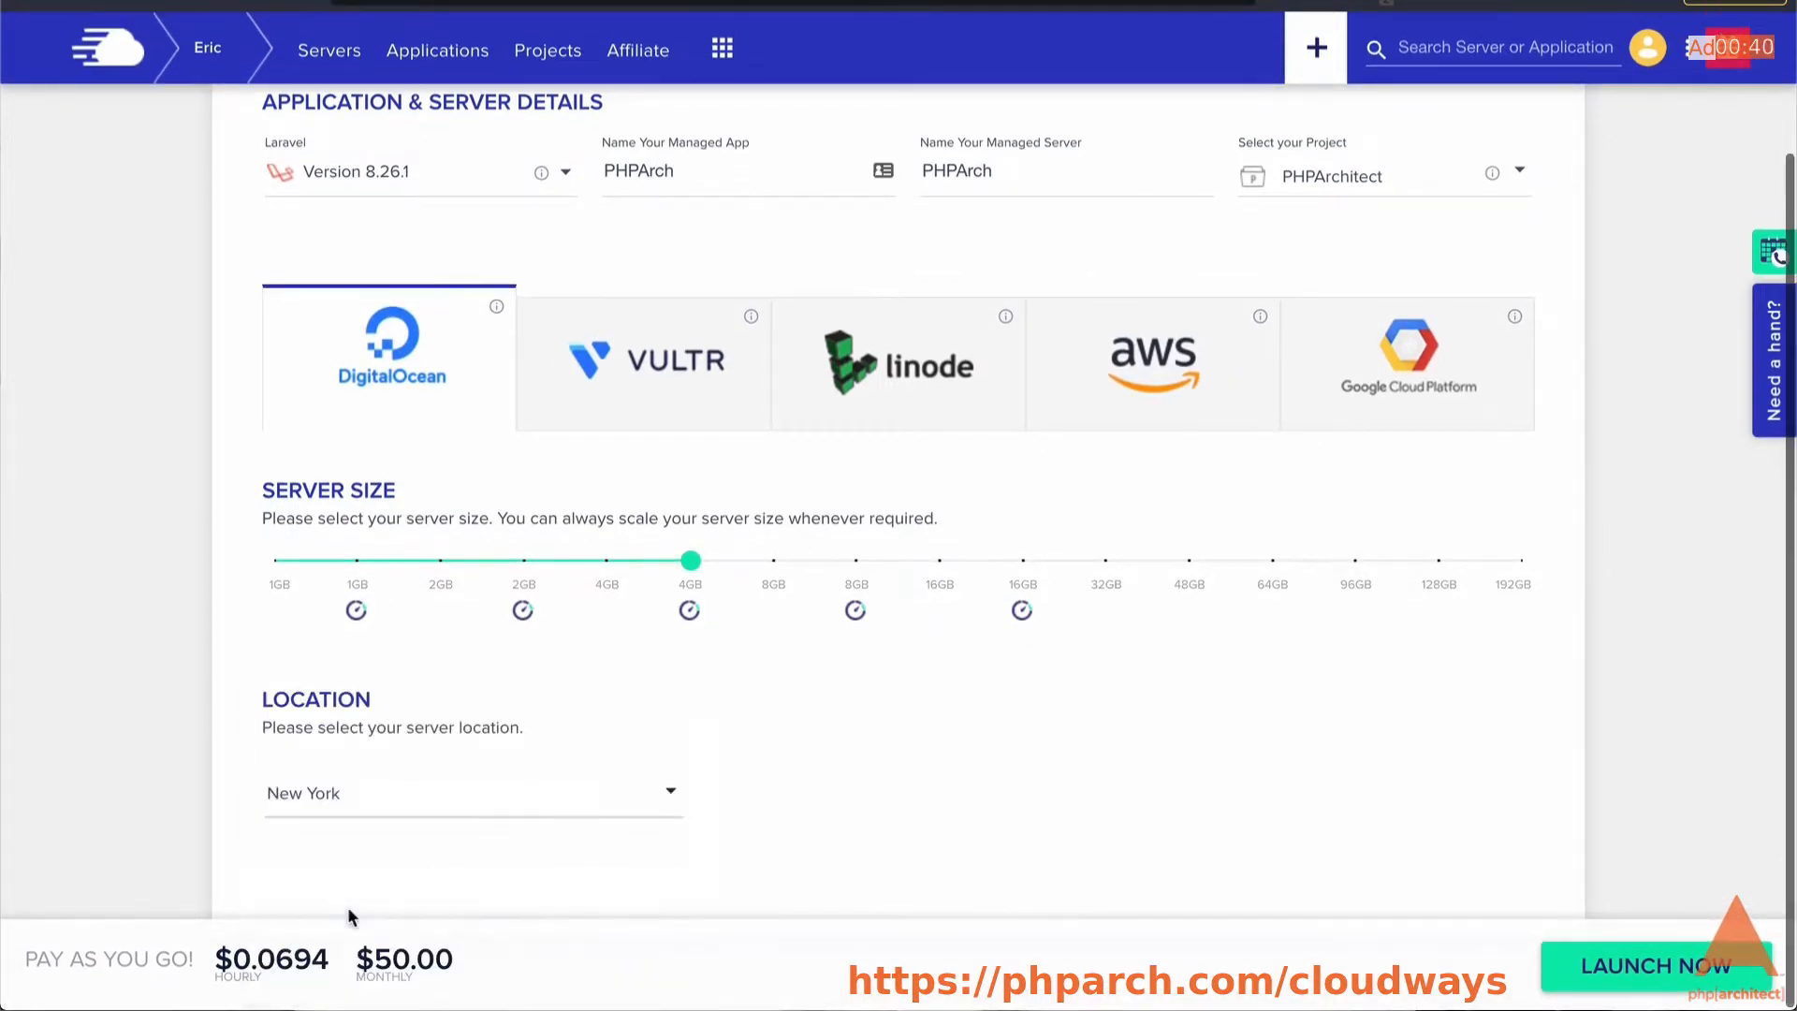